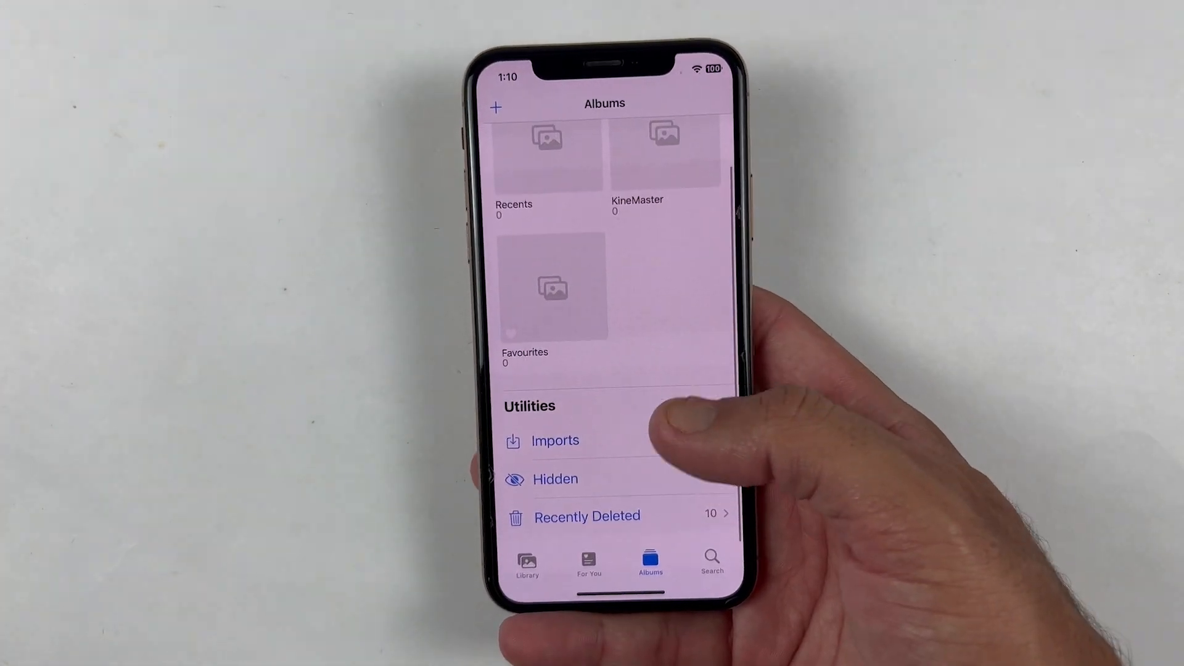
Step: Open the Recently Deleted album in Photos and delete all its items, leaving zero
click(586, 516)
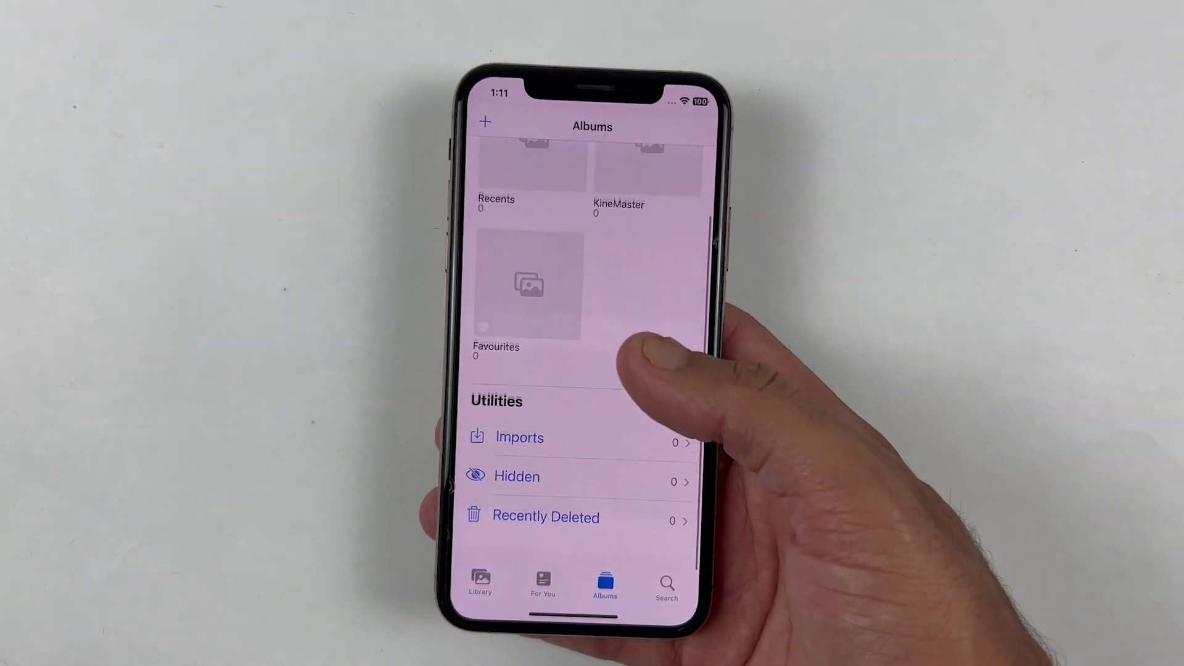
scroll(down, 3)
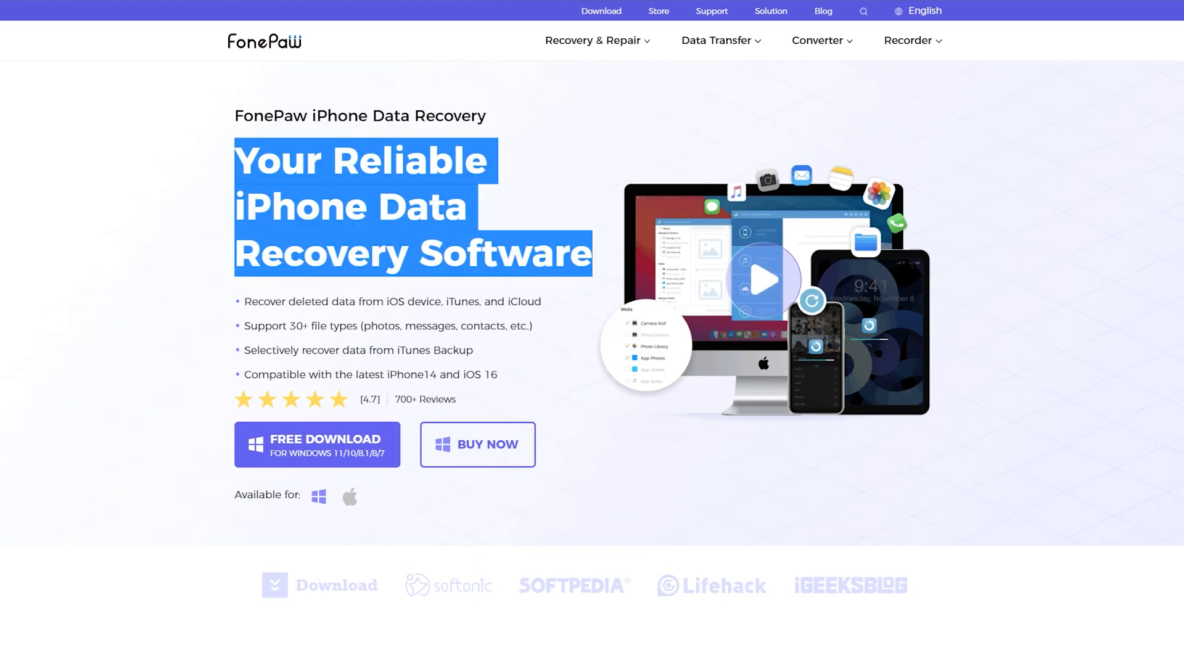
Step: Highlight the product headline and review count, then switch the download from Windows to Mac
double_click(298, 301)
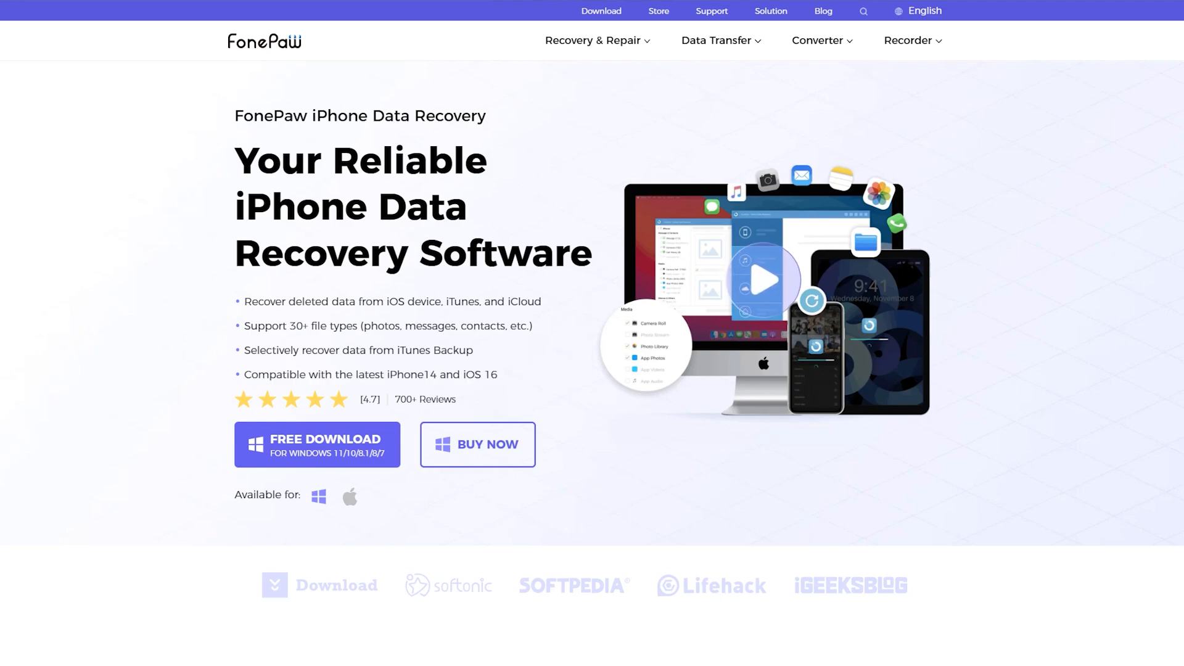
double_click(425, 399)
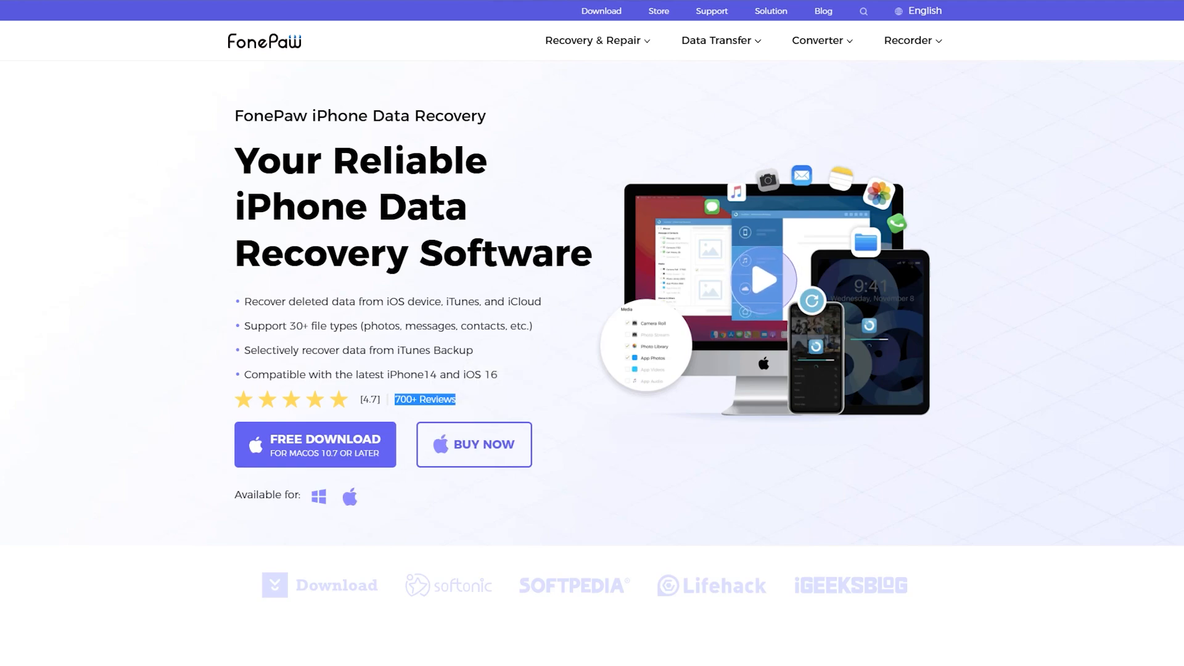
click(318, 495)
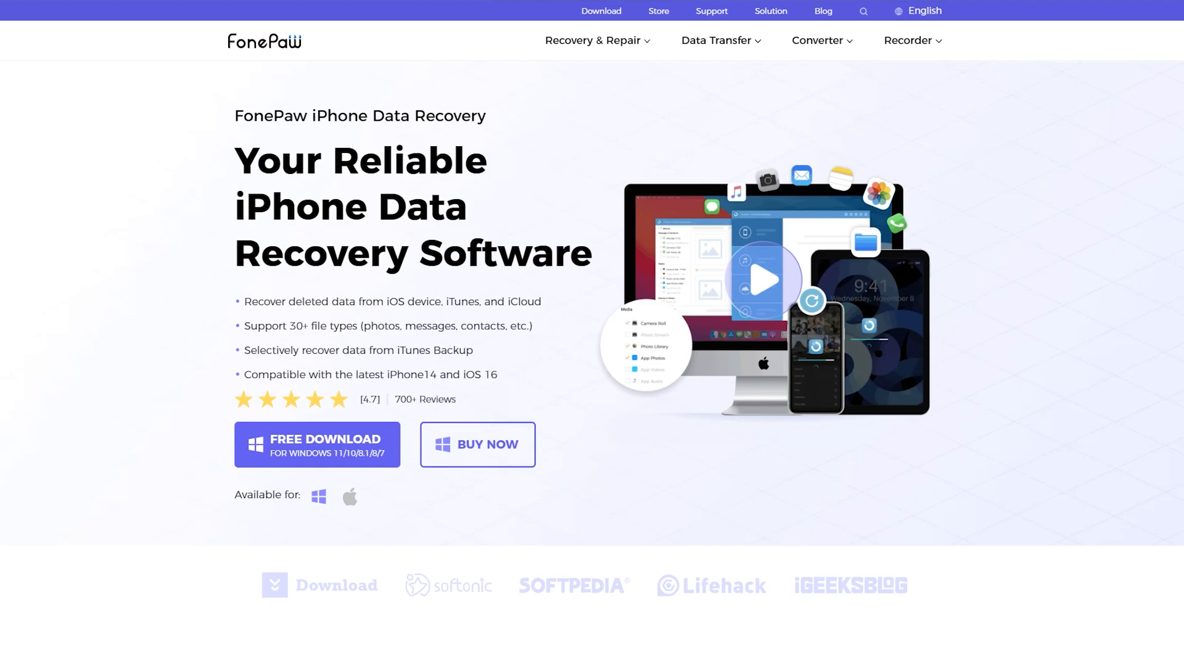
click(349, 496)
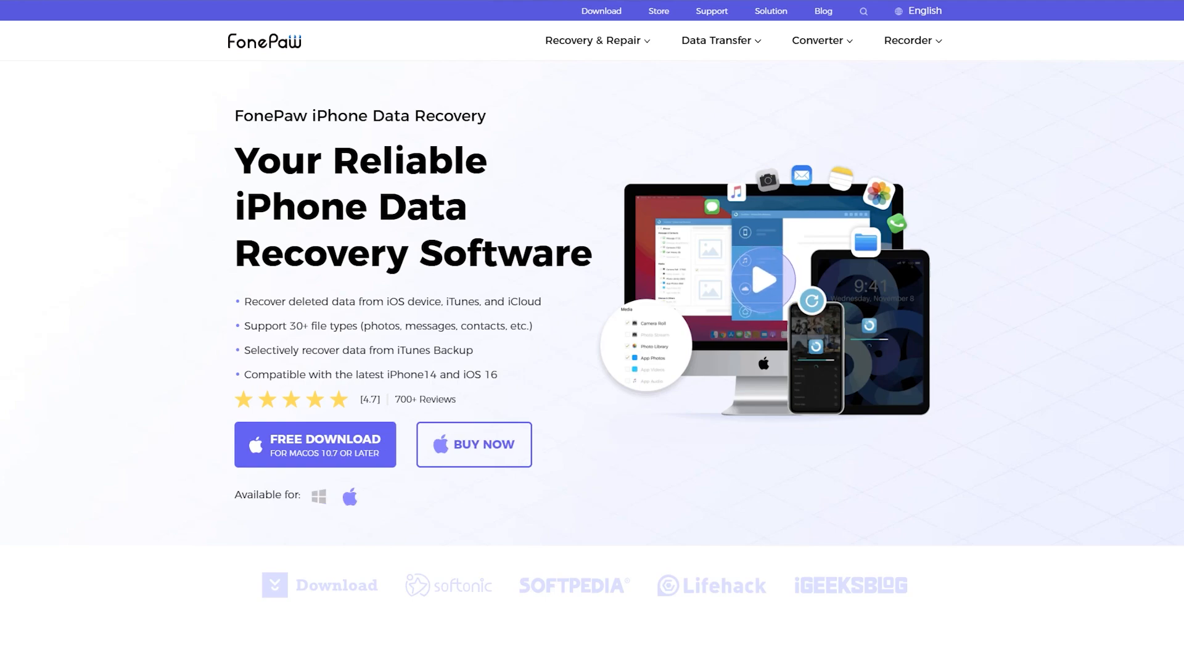
Step: Scroll through the iPhone Data Recovery page's feature sections
scroll(down, 3)
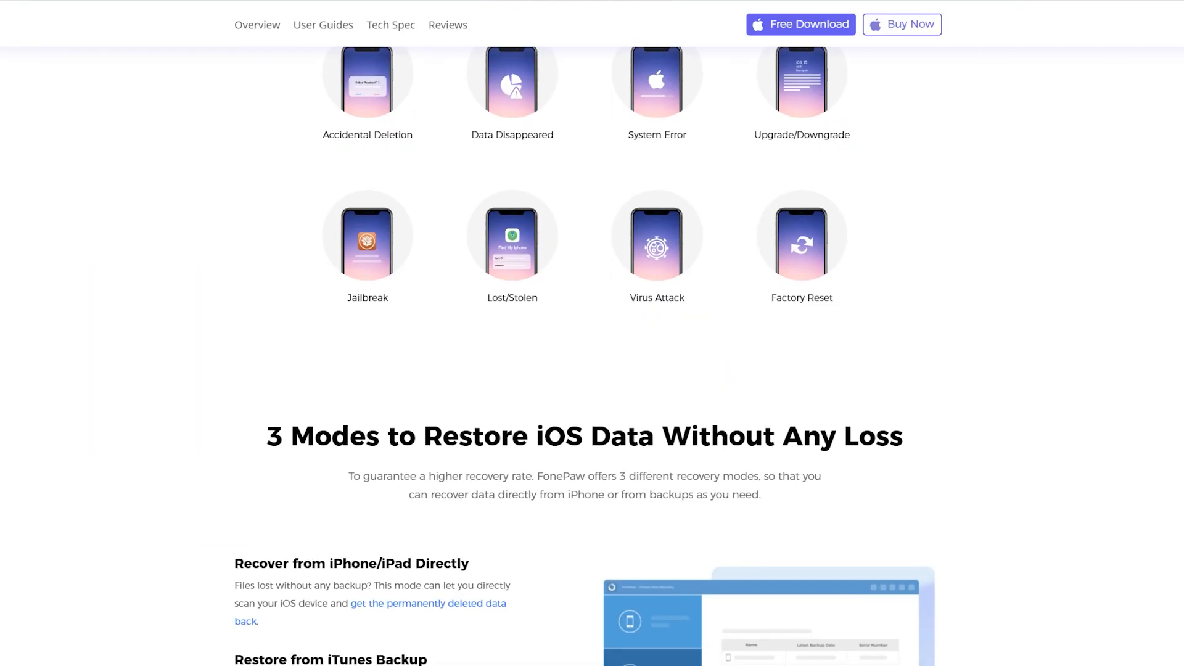
scroll(up, 3)
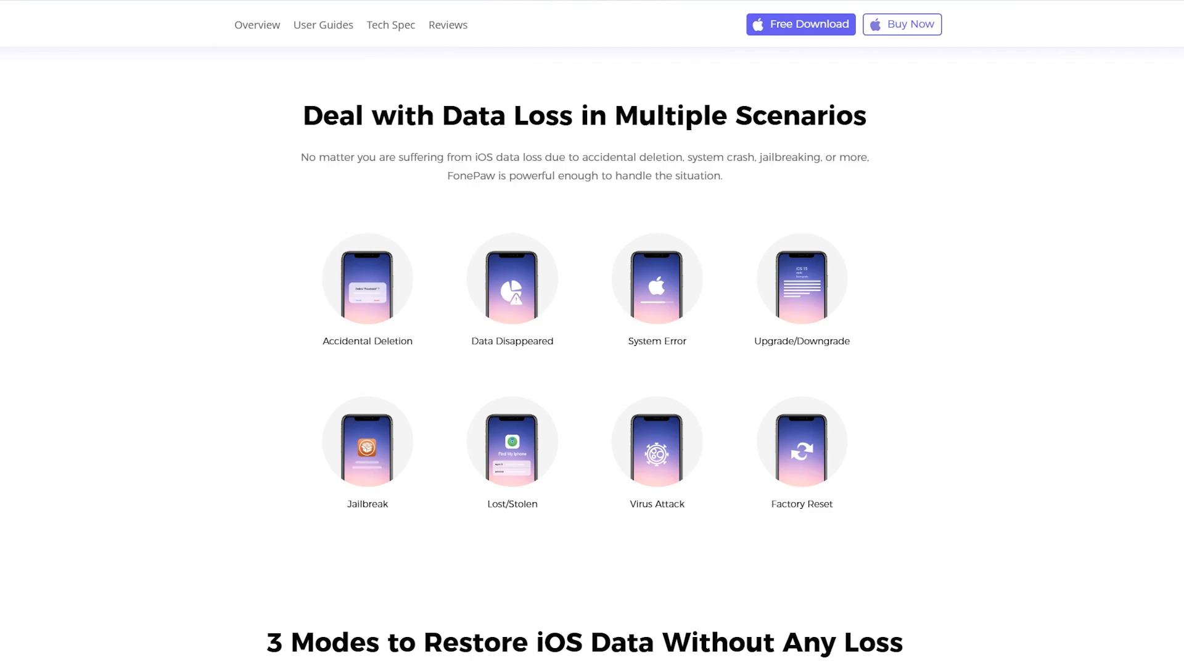
scroll(down, 3)
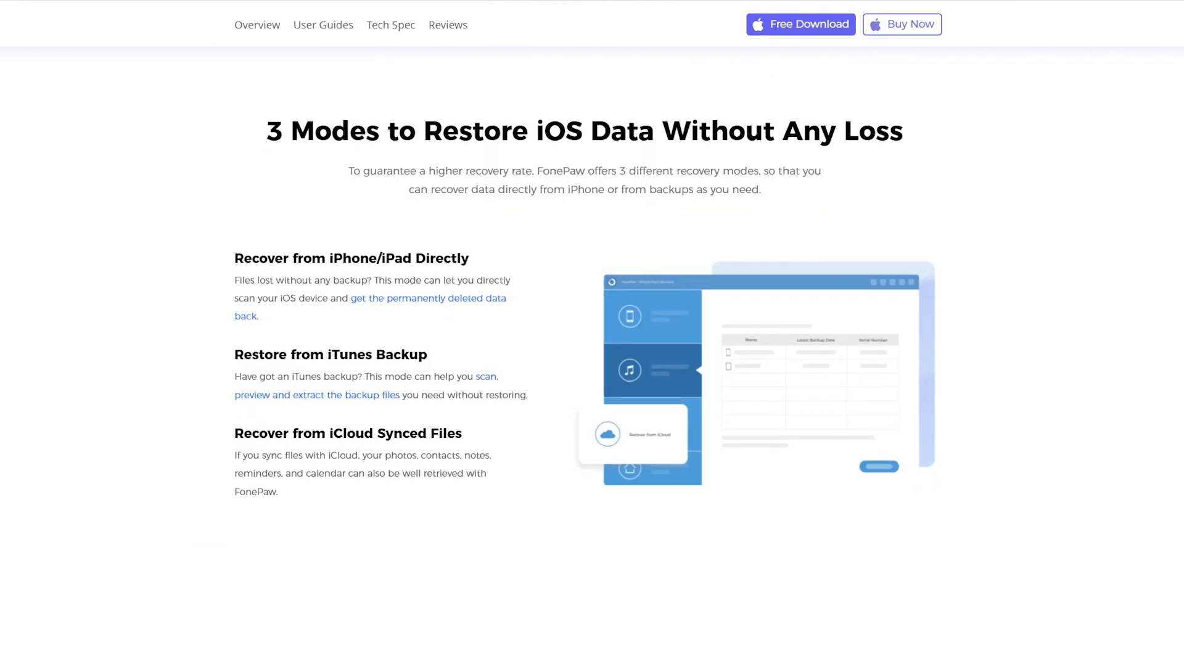
scroll(down, 3)
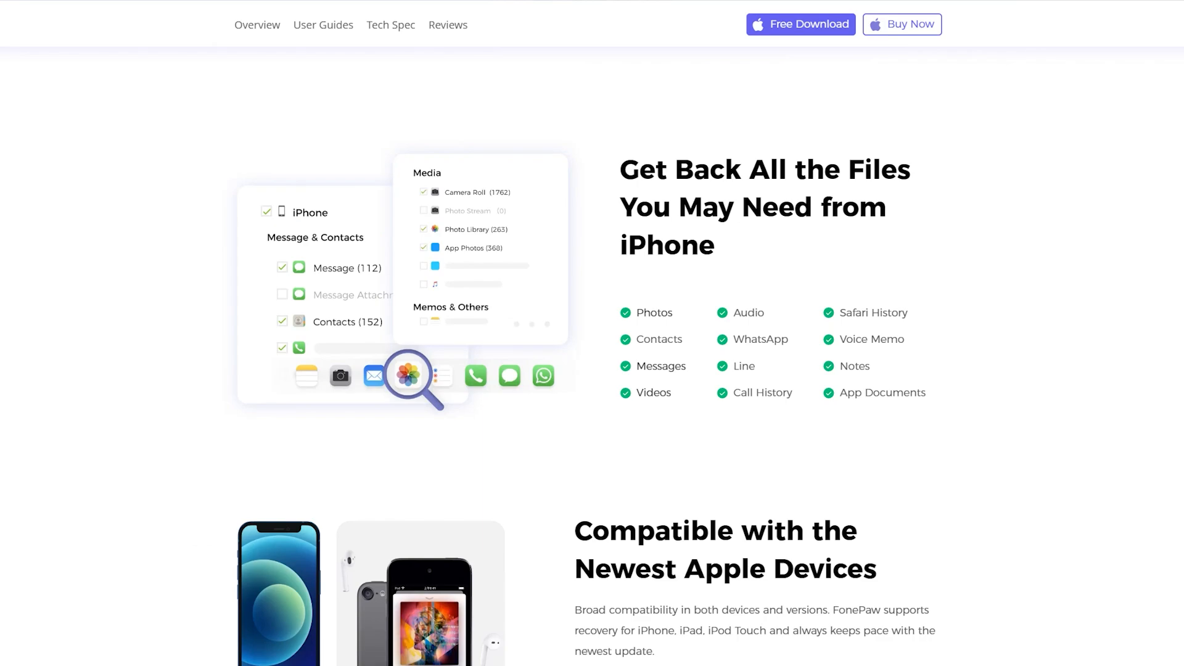
scroll(down, 3)
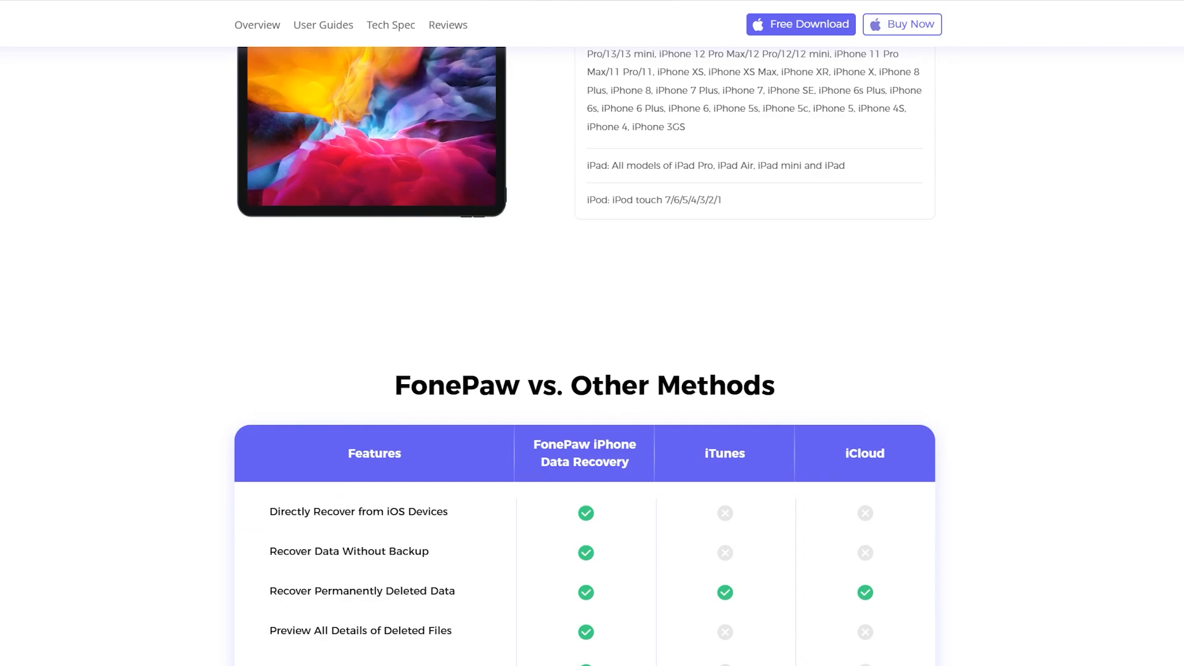
scroll(down, 3)
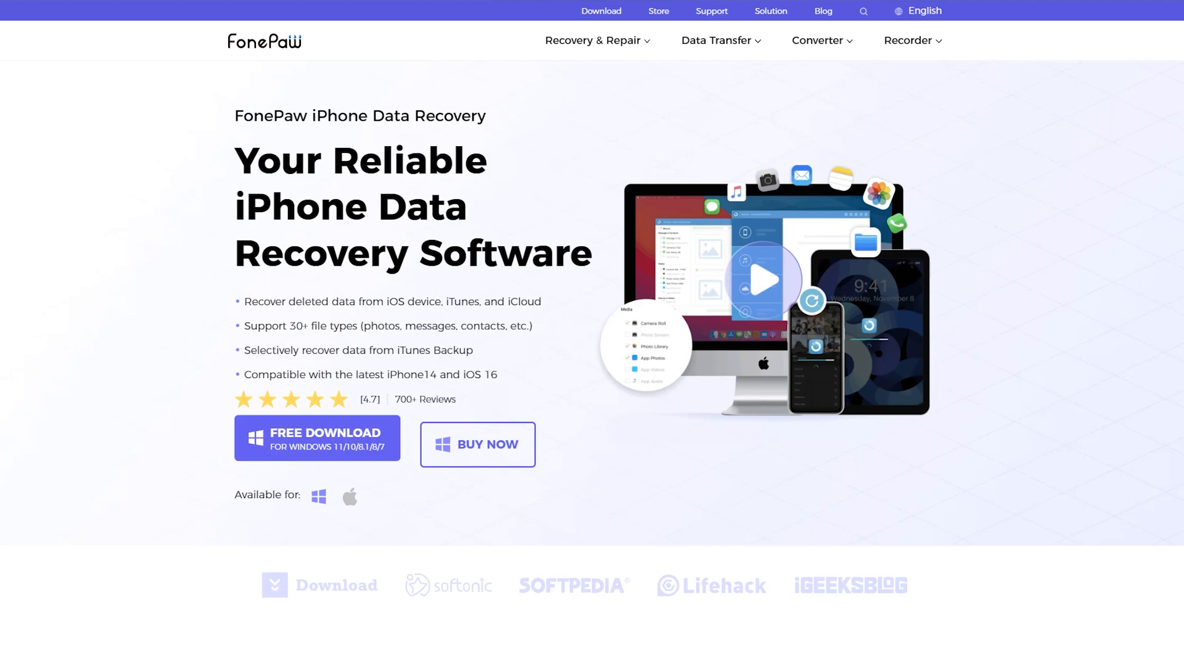
Step: Download the Windows installer with Free Download, then Start Download in the download manager
click(316, 437)
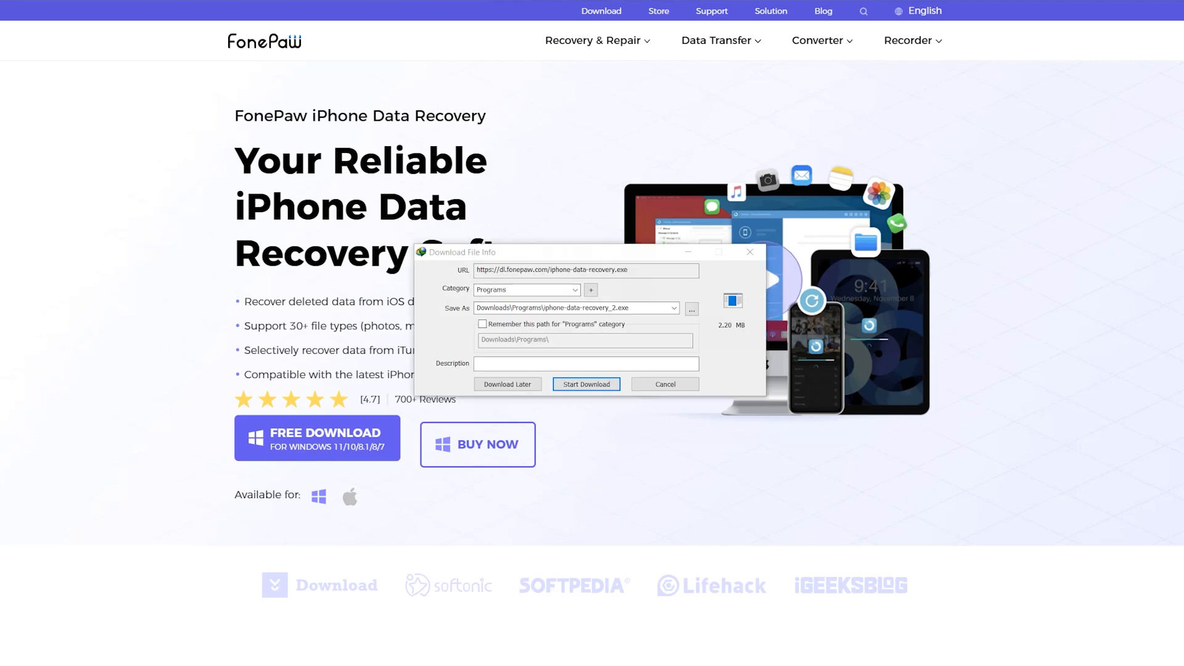
click(585, 384)
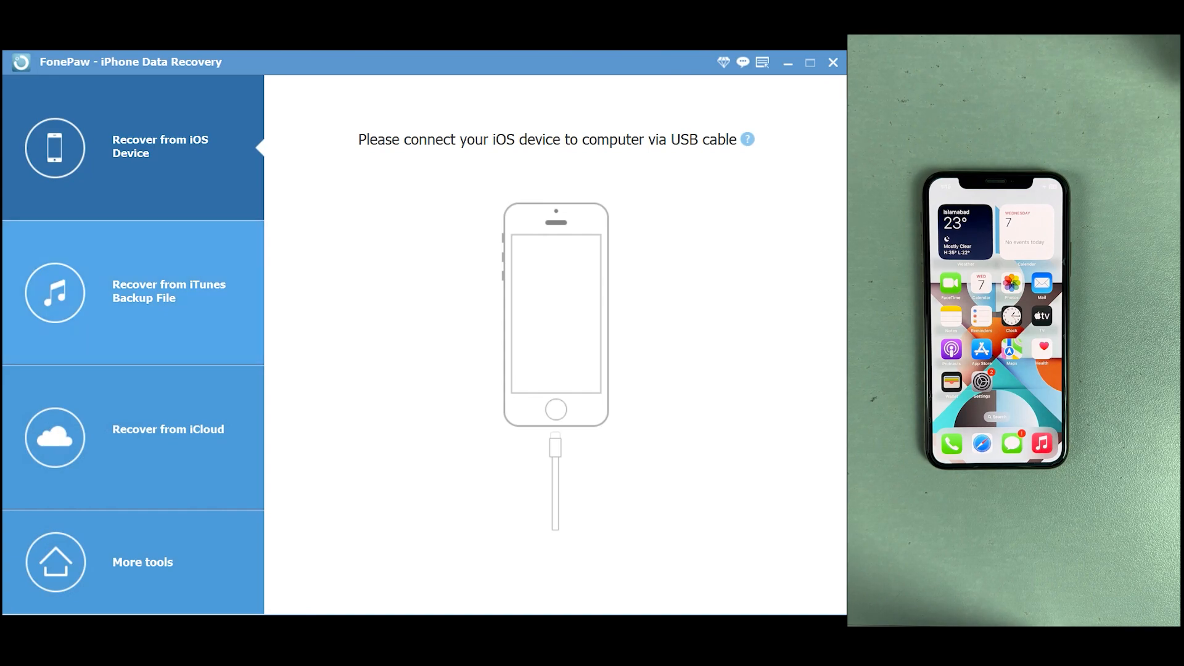
Step: Close the More features window, choose Recover from iOS Device, and scan the iPhone XS
click(132, 290)
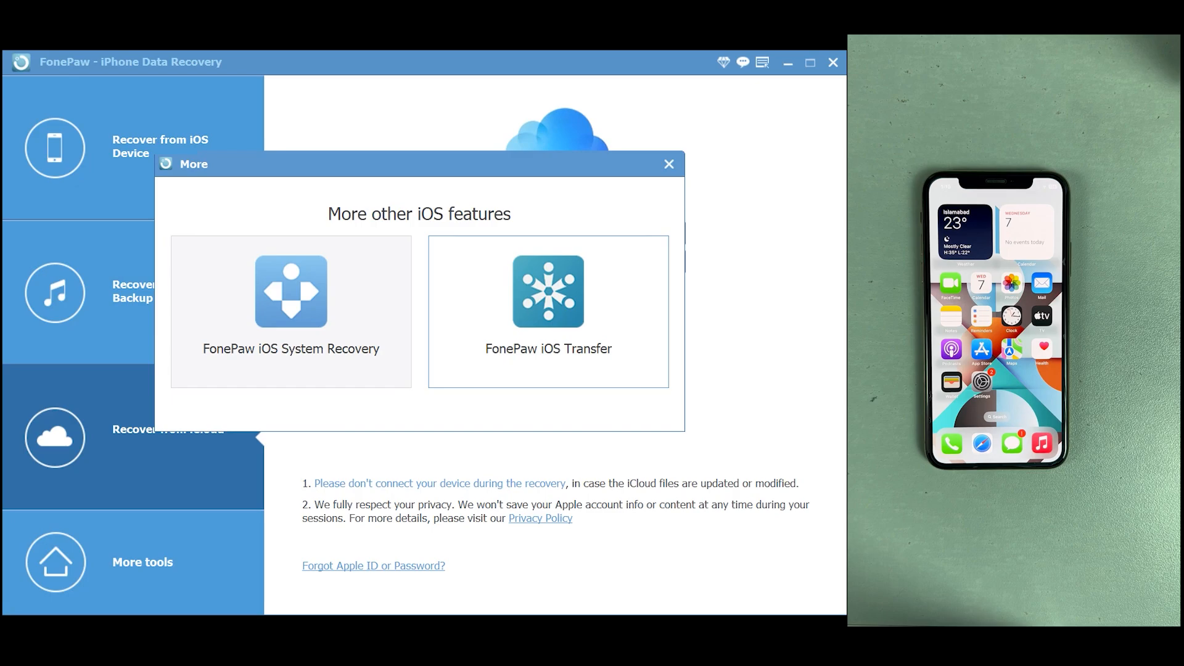
click(667, 163)
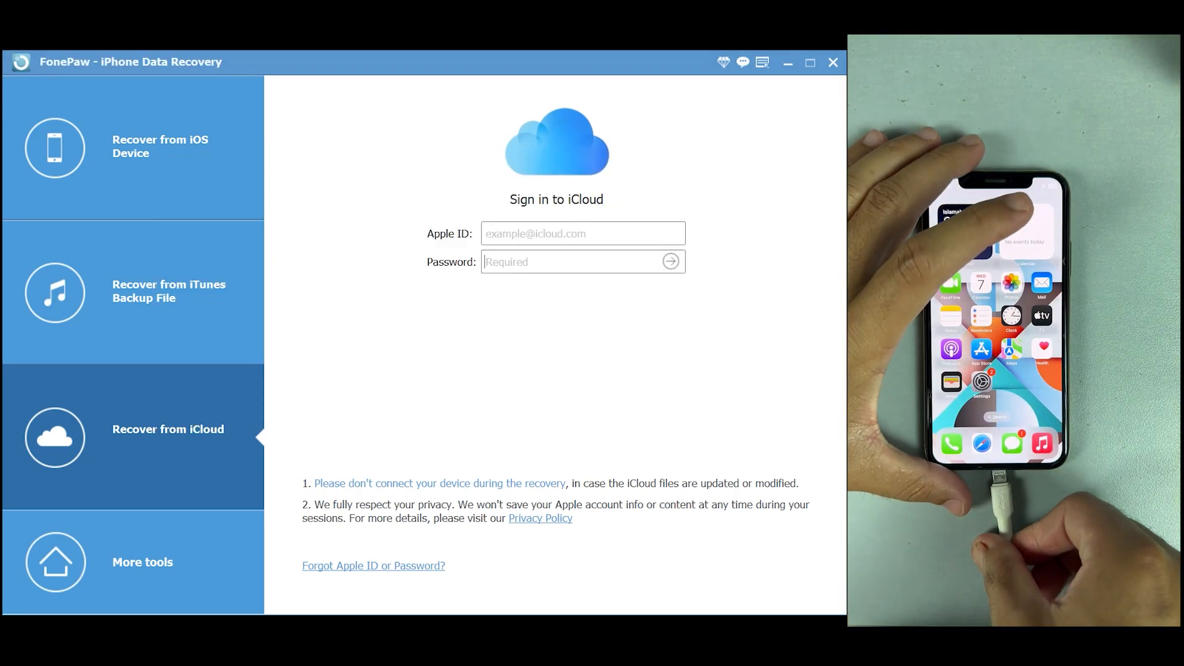
click(132, 147)
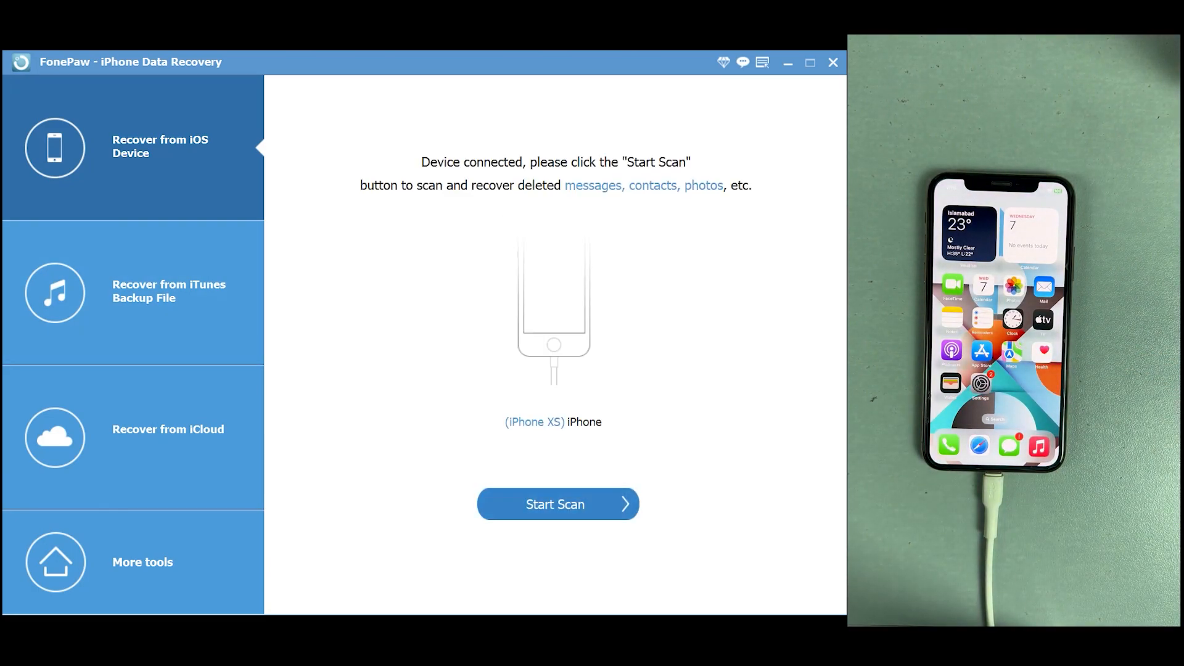
click(555, 503)
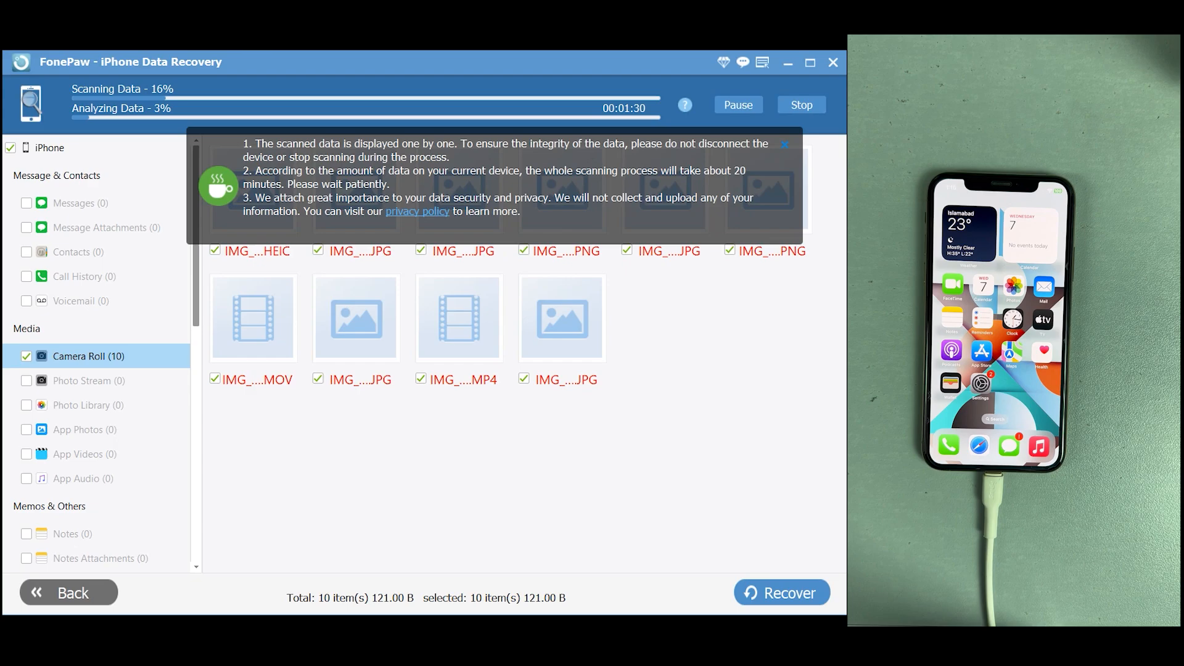
Step: View the Camera Roll results and scroll the category list while the scan reaches 98%
click(784, 144)
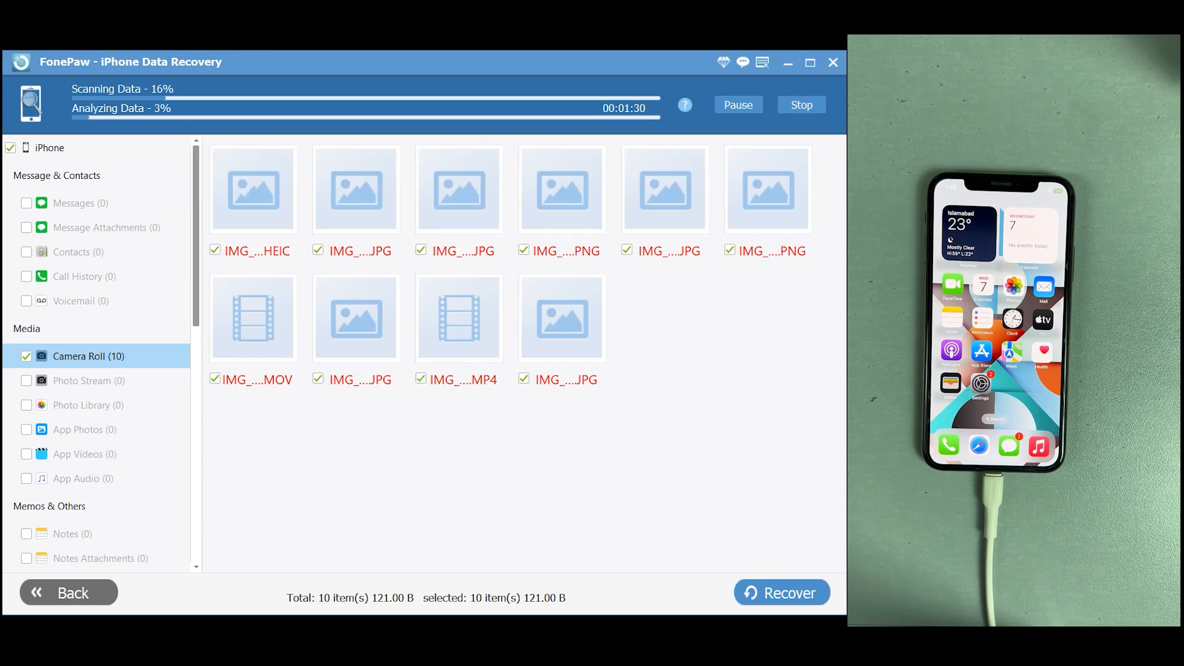
scroll(down, 3)
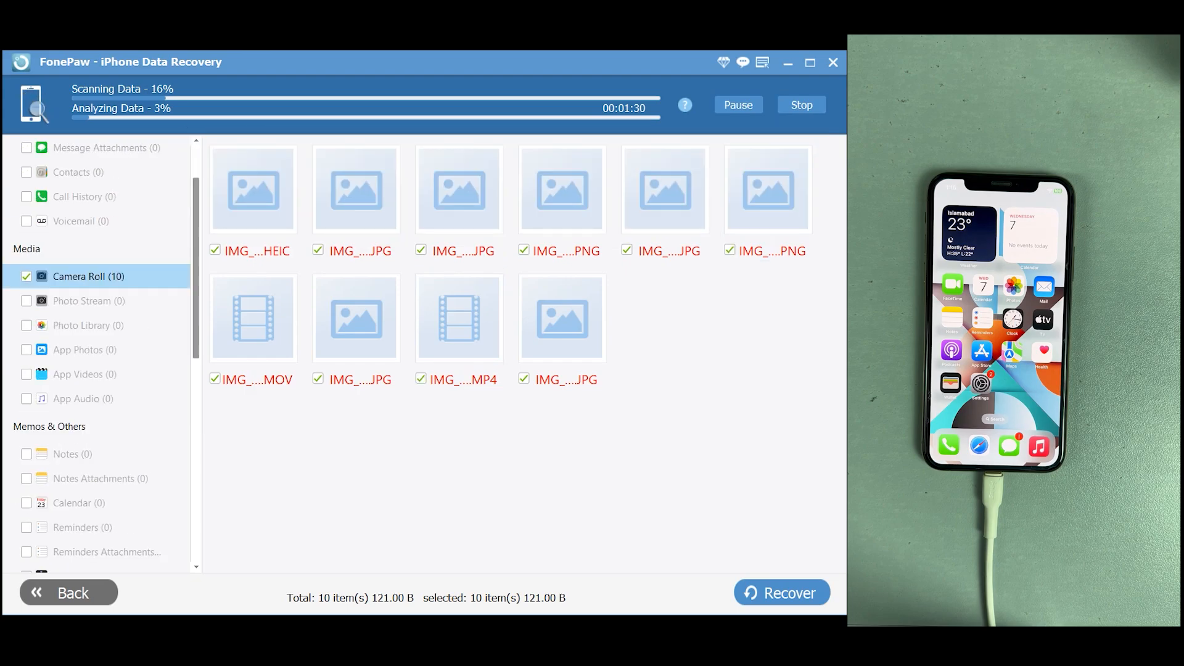
scroll(down, 3)
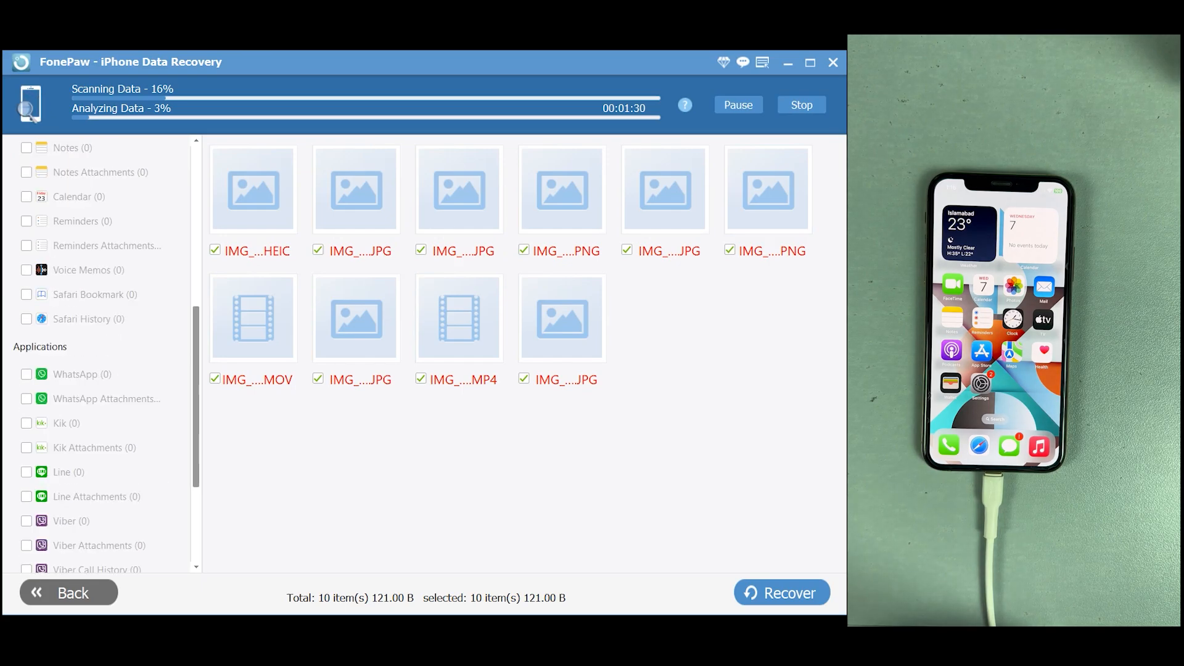
scroll(up, 3)
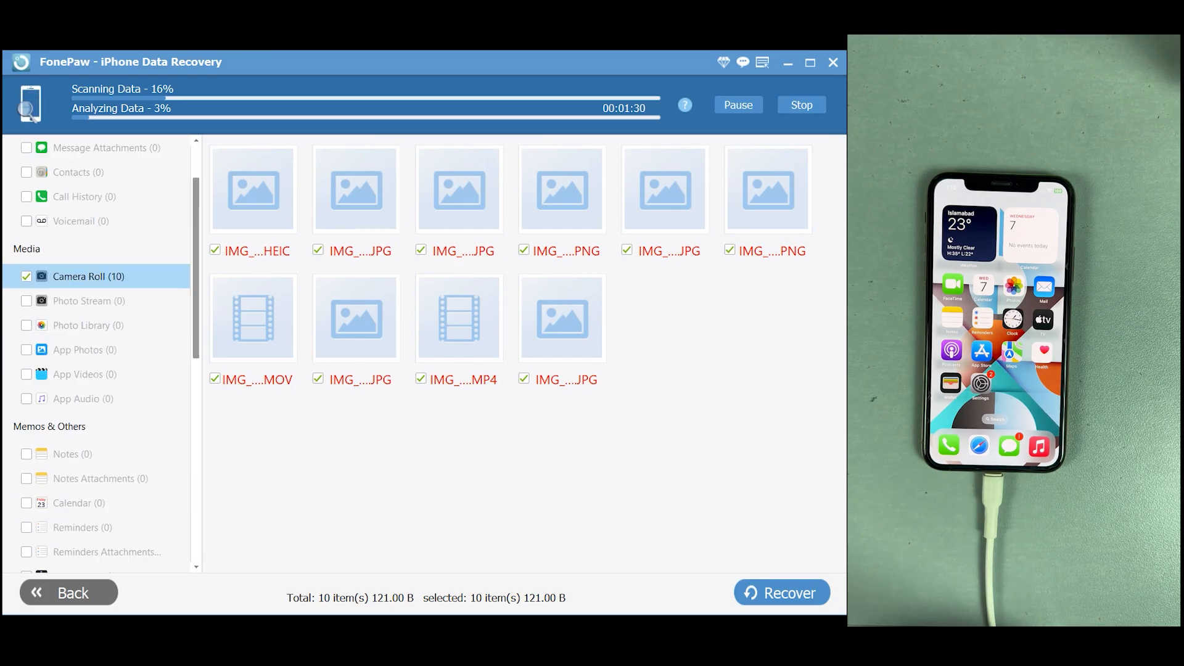
scroll(down, 3)
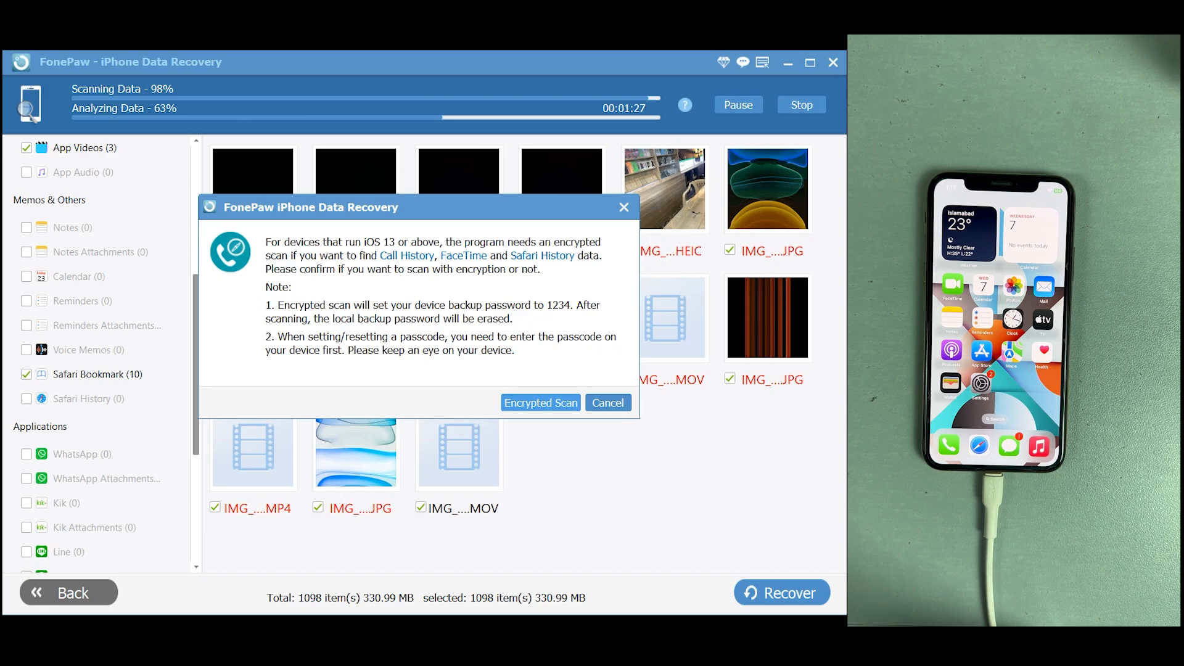
Step: Confirm the encrypted scan and browse categories until it finishes with 15 Camera Roll files
click(606, 402)
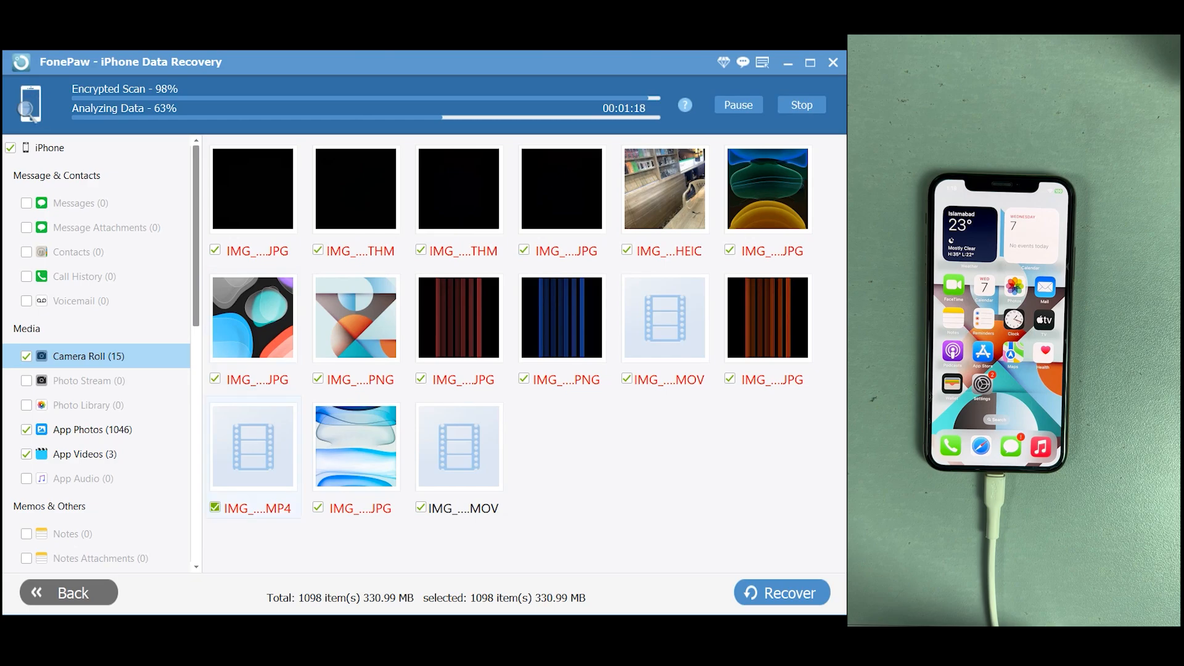
scroll(down, 3)
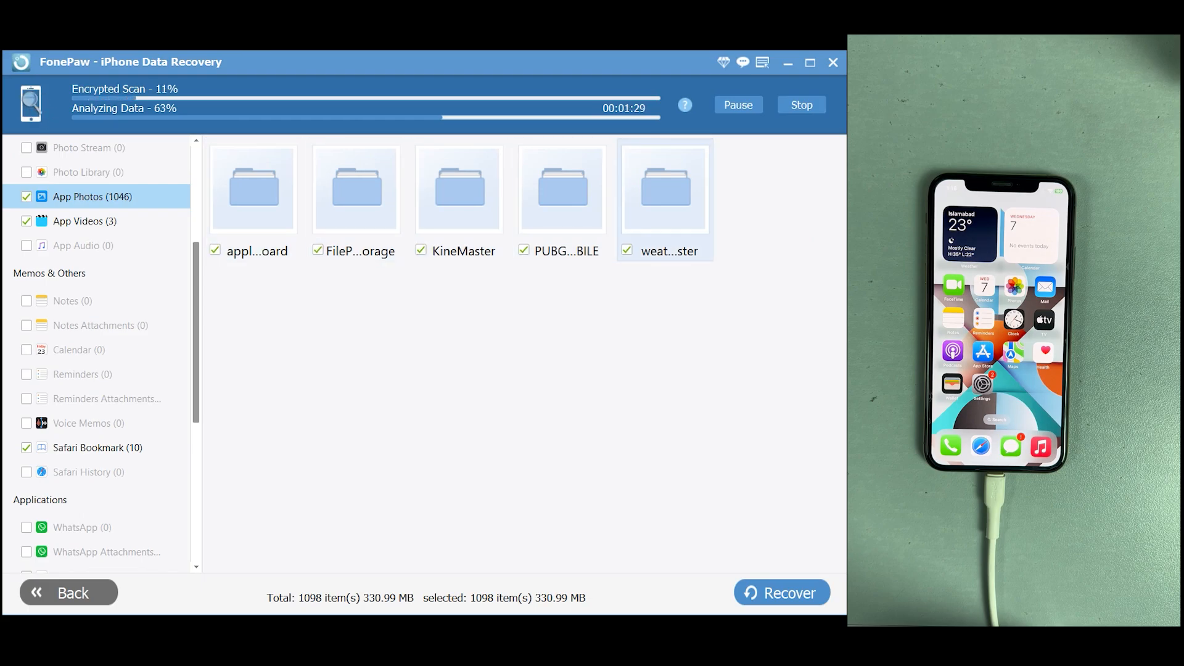
click(88, 356)
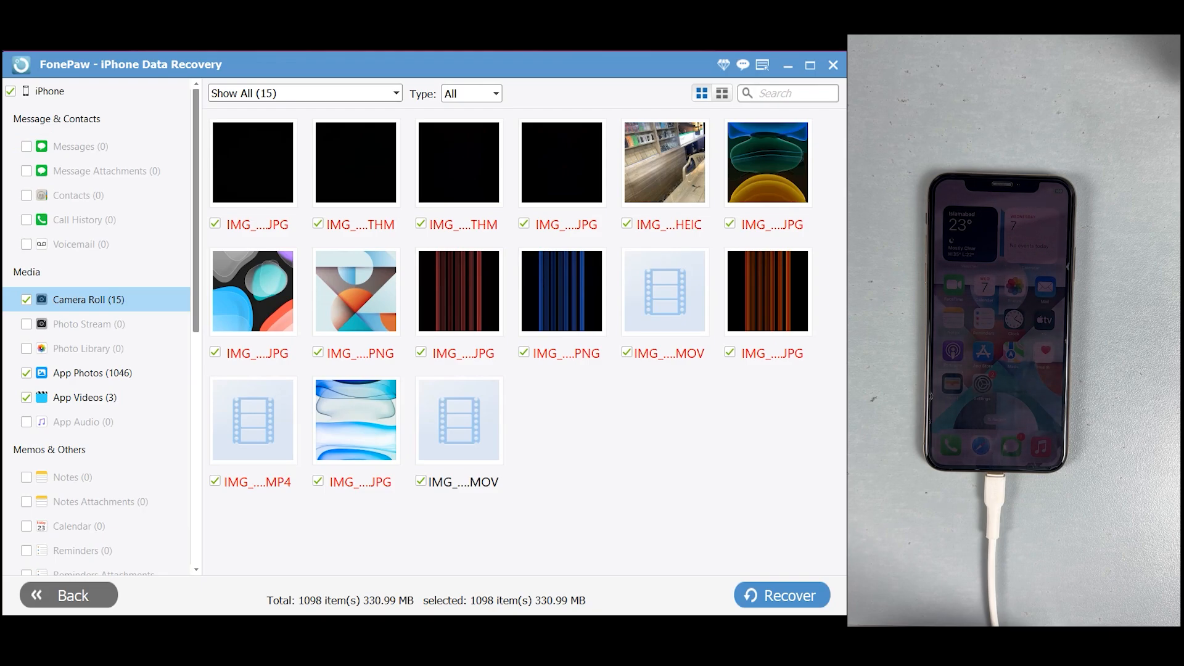
Step: Uncheck App Videos and start recovery, bringing up the D:\ output folder prompt
click(78, 397)
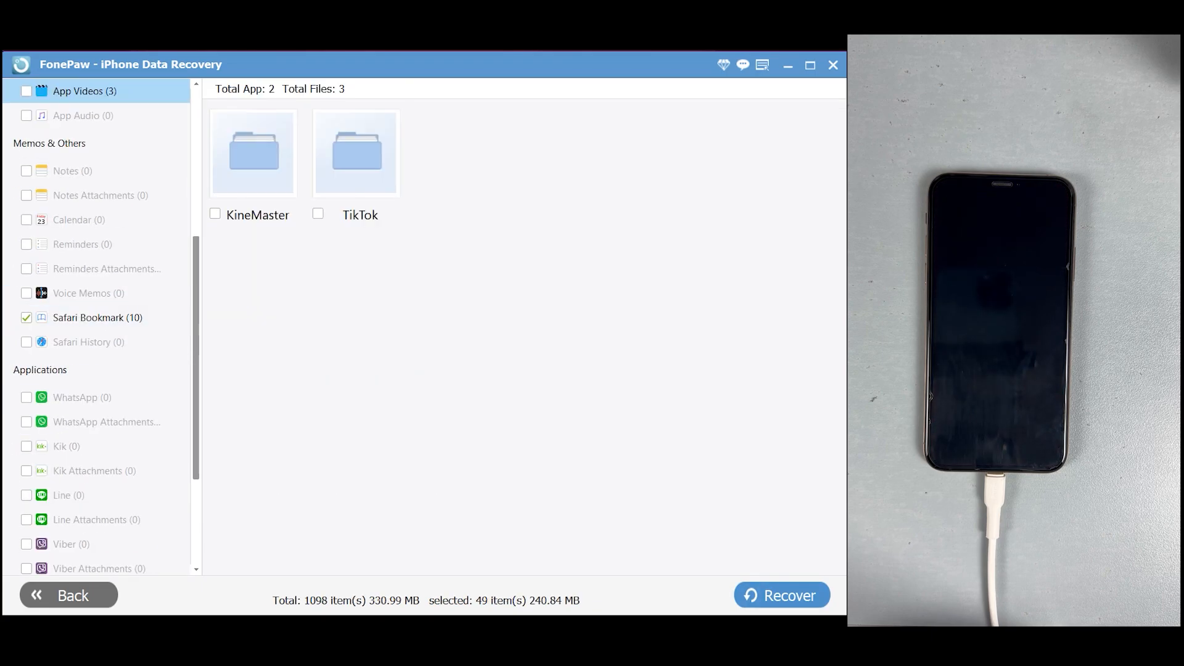
click(782, 595)
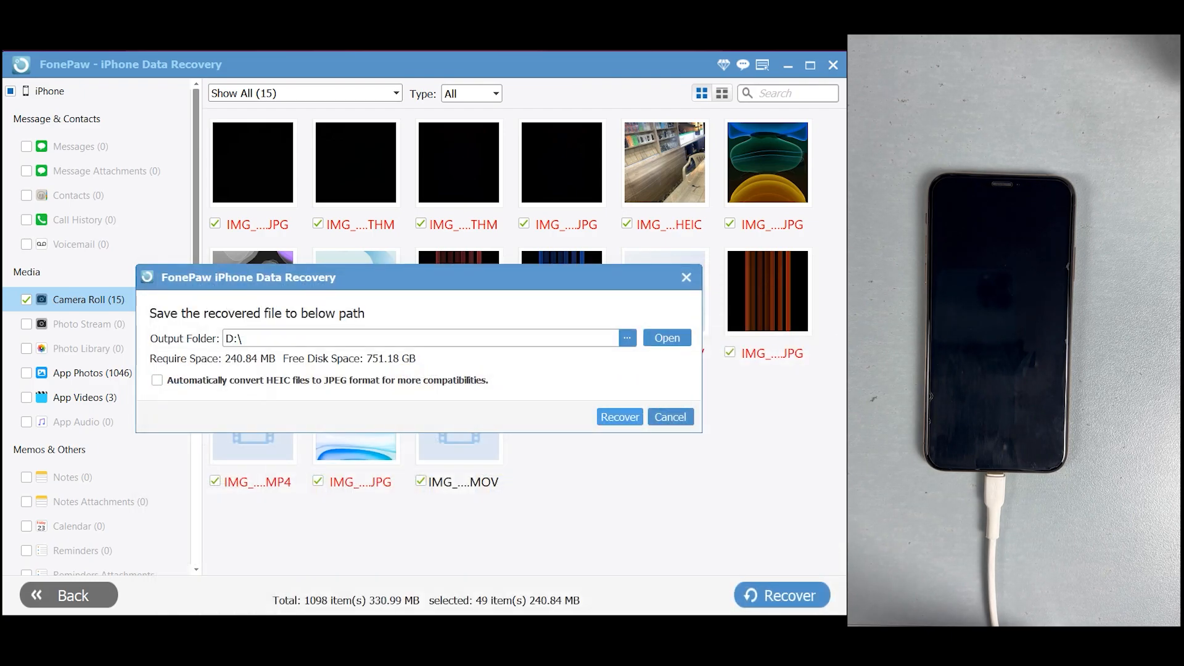
Step: Recover the 49 items to D:\ and permanently dismiss the iOS Transfer promotion
click(618, 416)
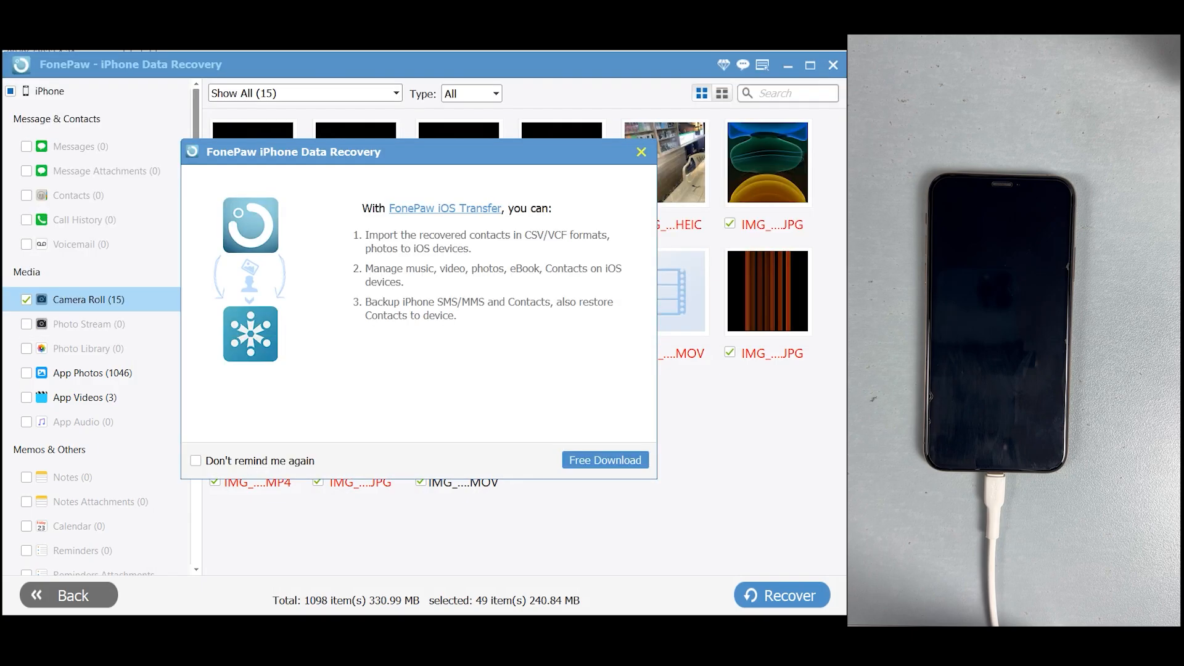
click(195, 461)
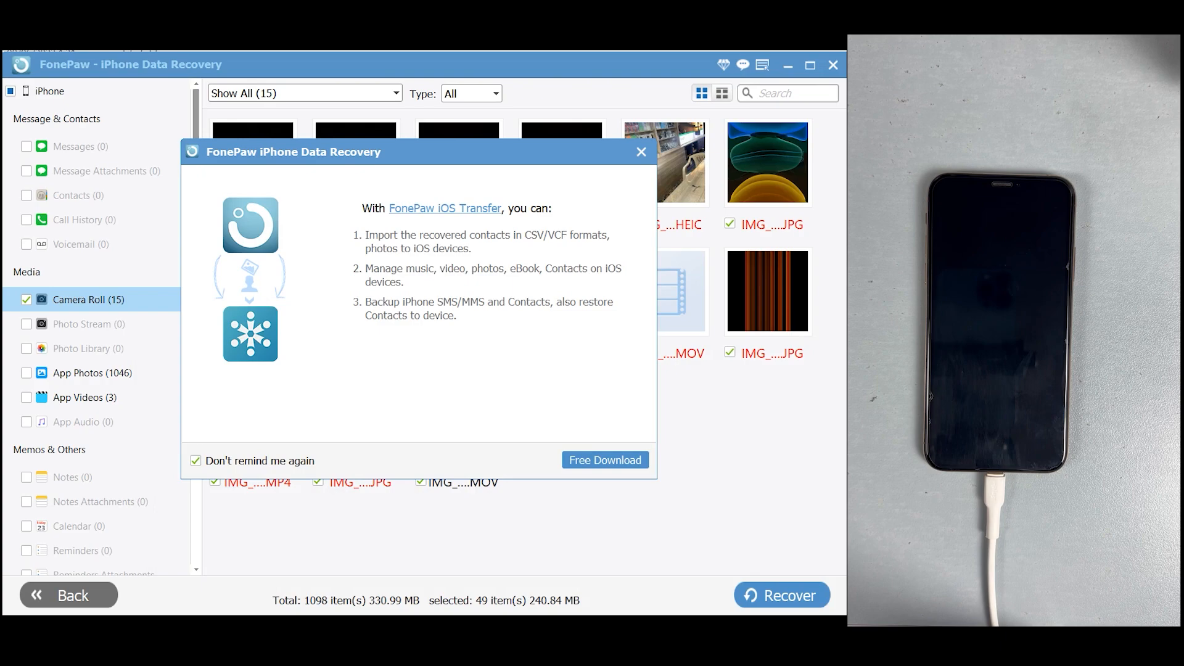
click(642, 151)
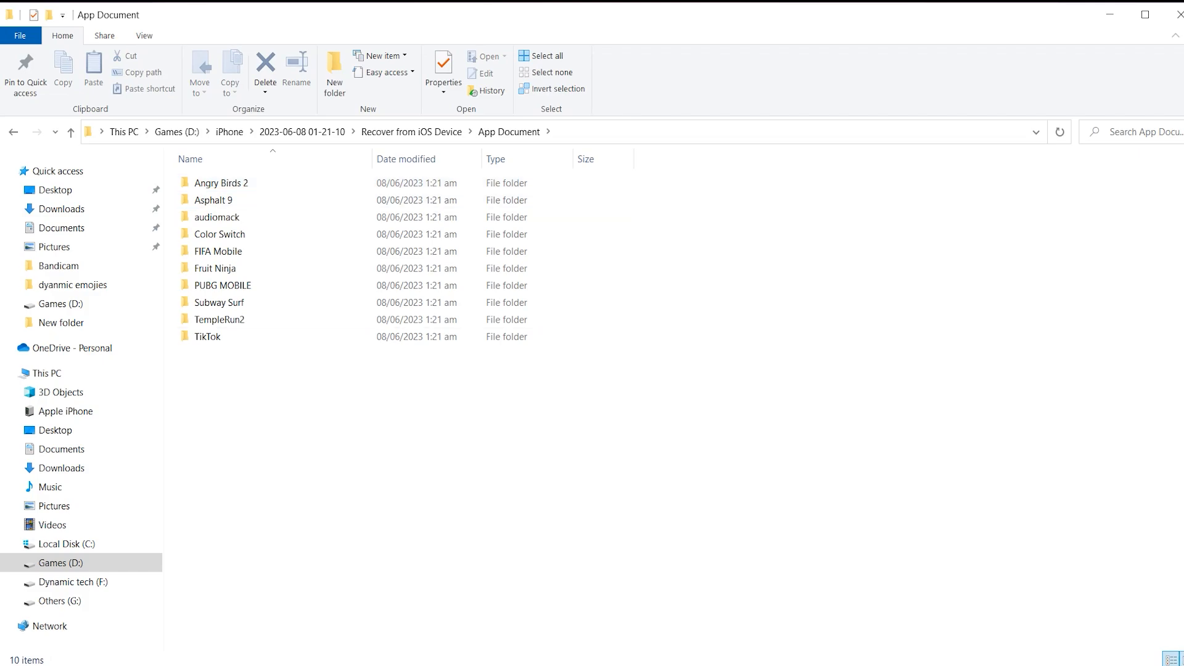
Step: Go from Recover from iOS Device into Camera Roll and play the IMG_0068 video
double_click(216, 216)
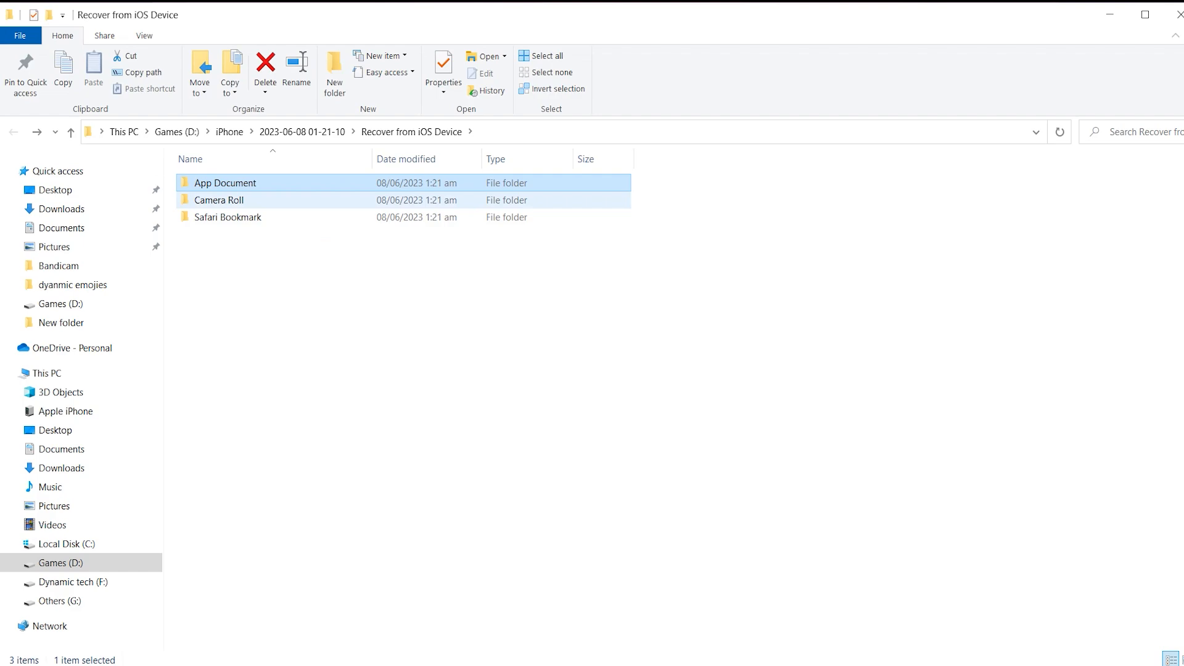
double_click(219, 199)
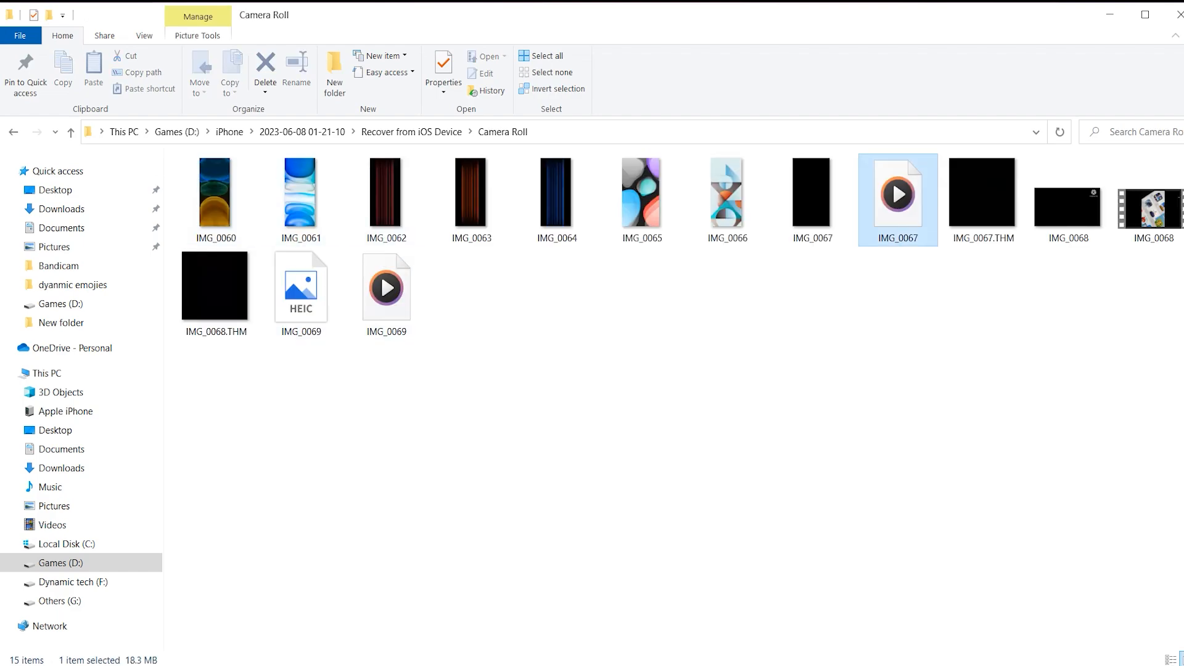
double_click(897, 192)
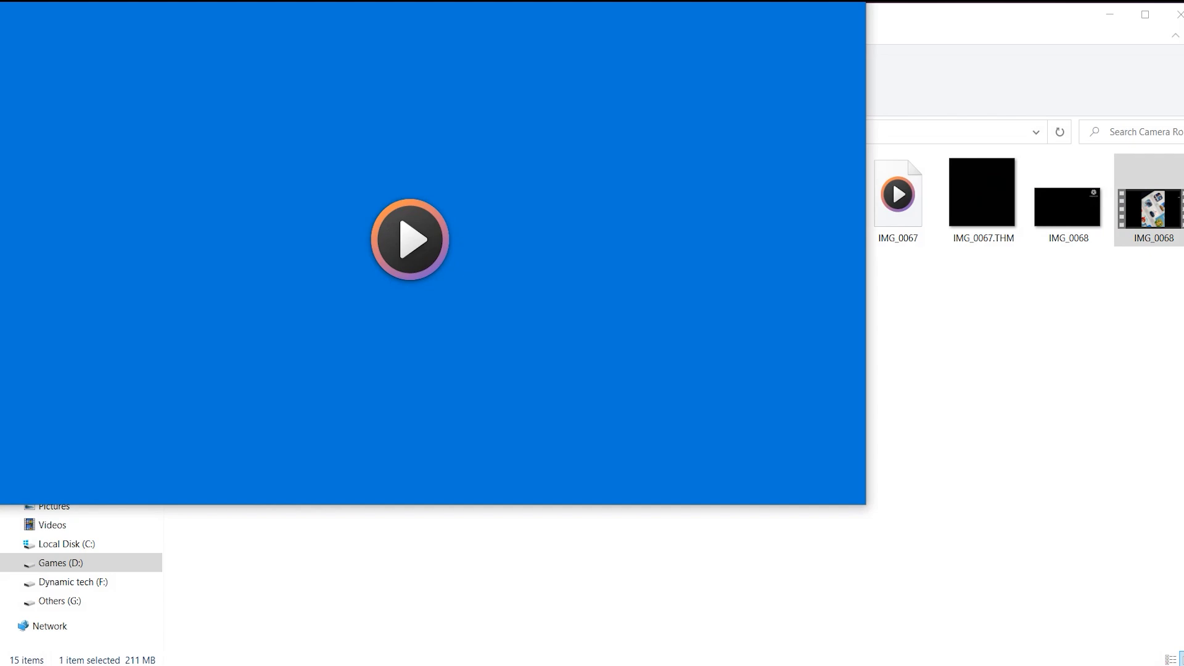
Step: Play the recovered video in the media player, then return to the FonePaw product web page
click(409, 240)
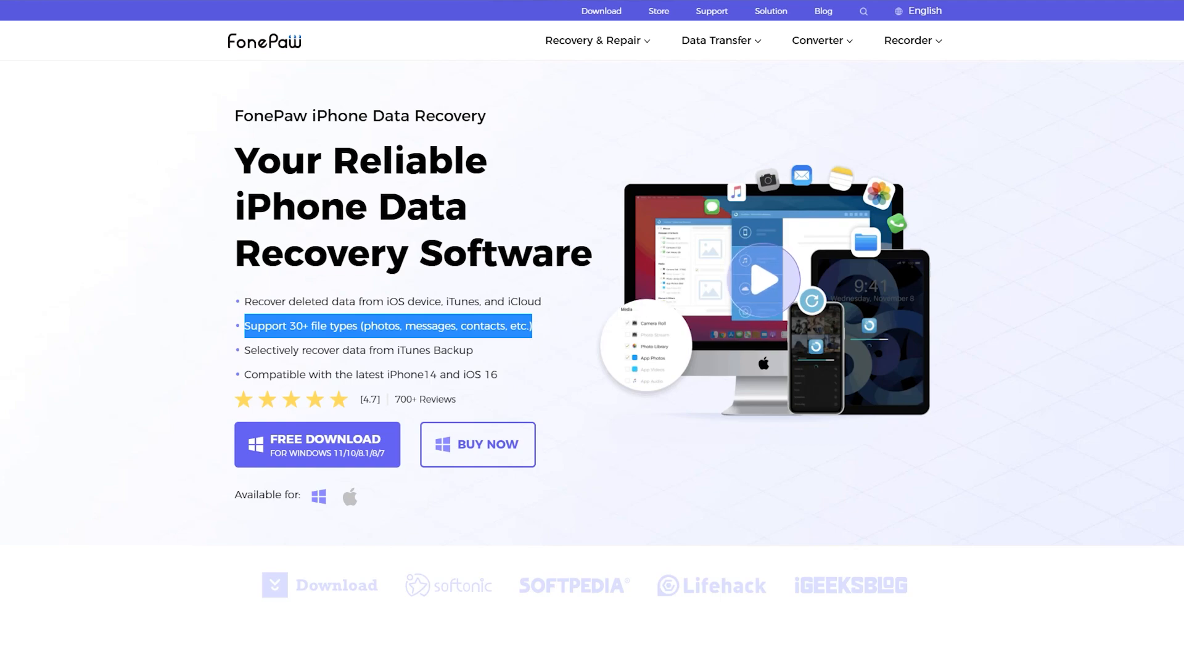
click(252, 374)
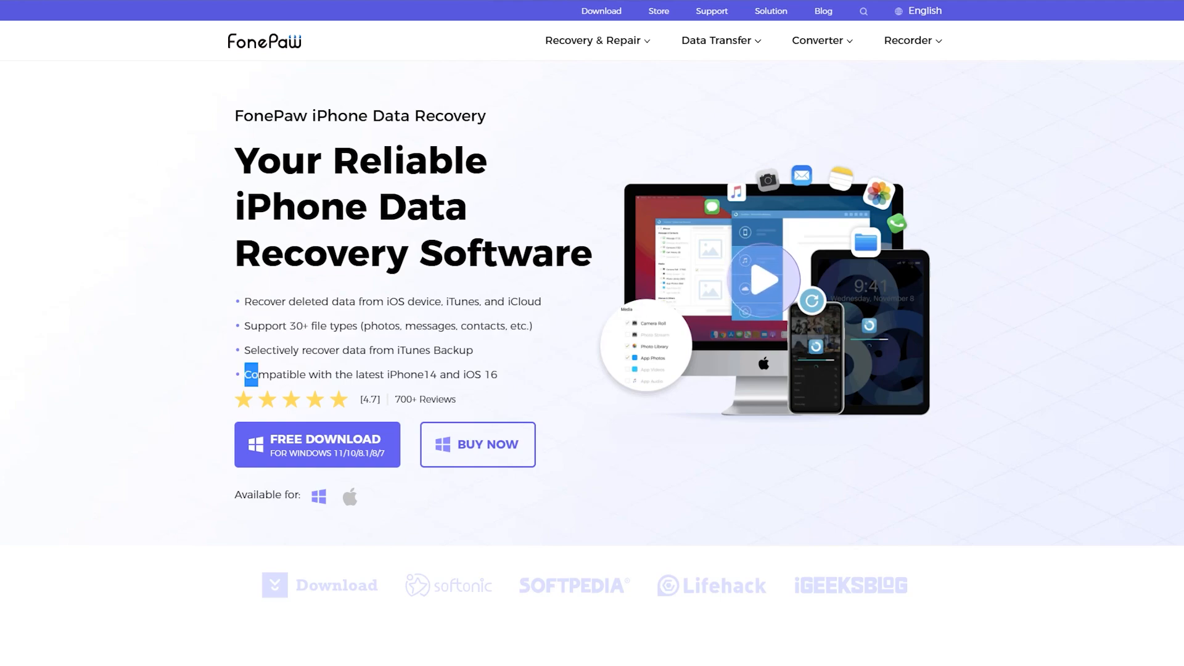